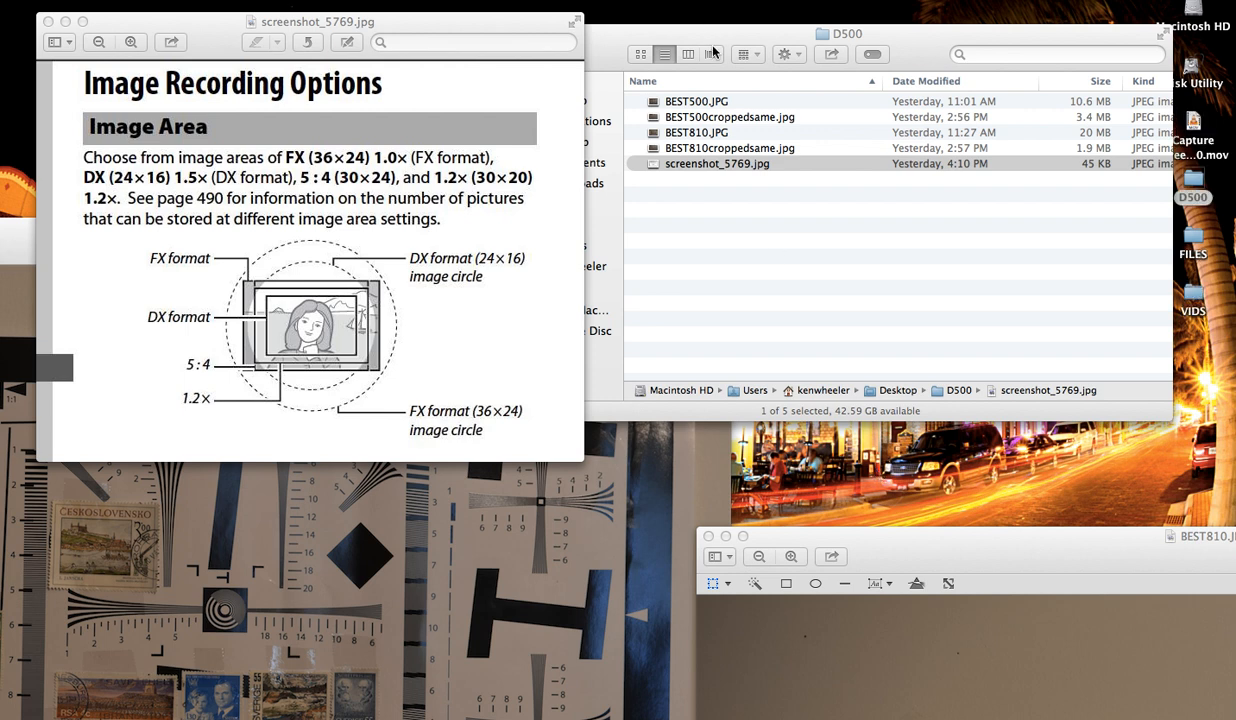
pyautogui.moveTo(498, 36)
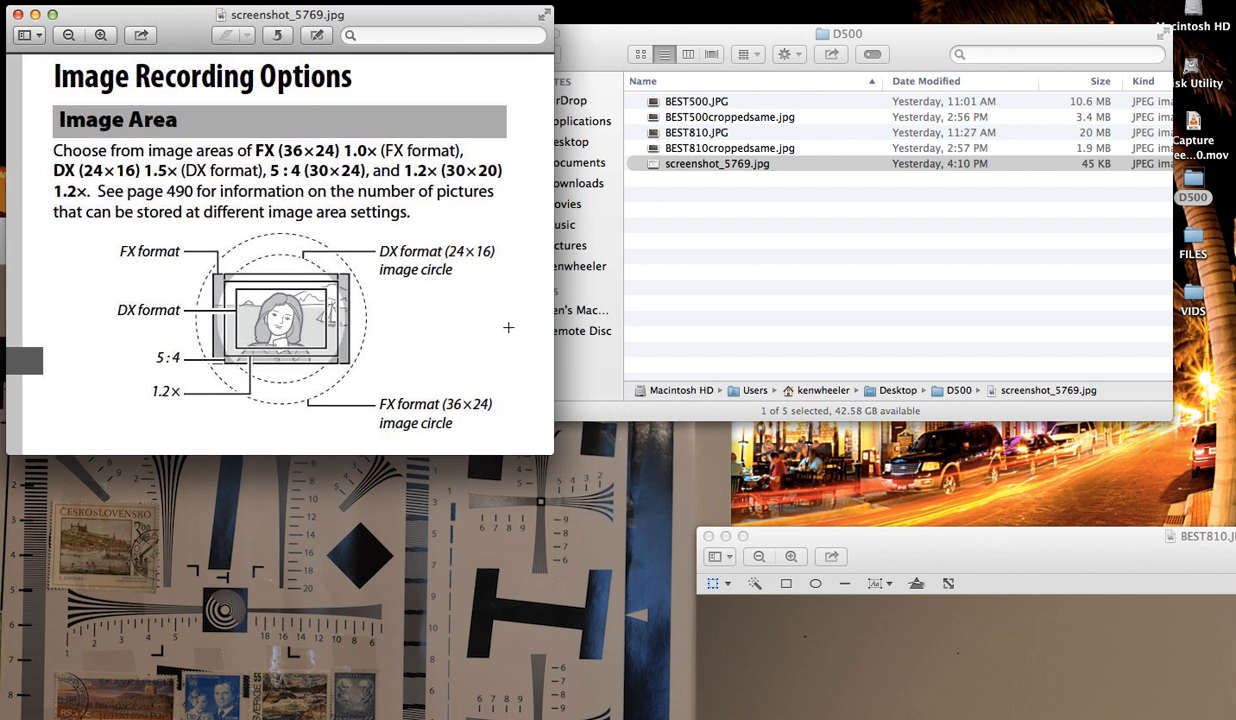
pyautogui.moveTo(264, 304)
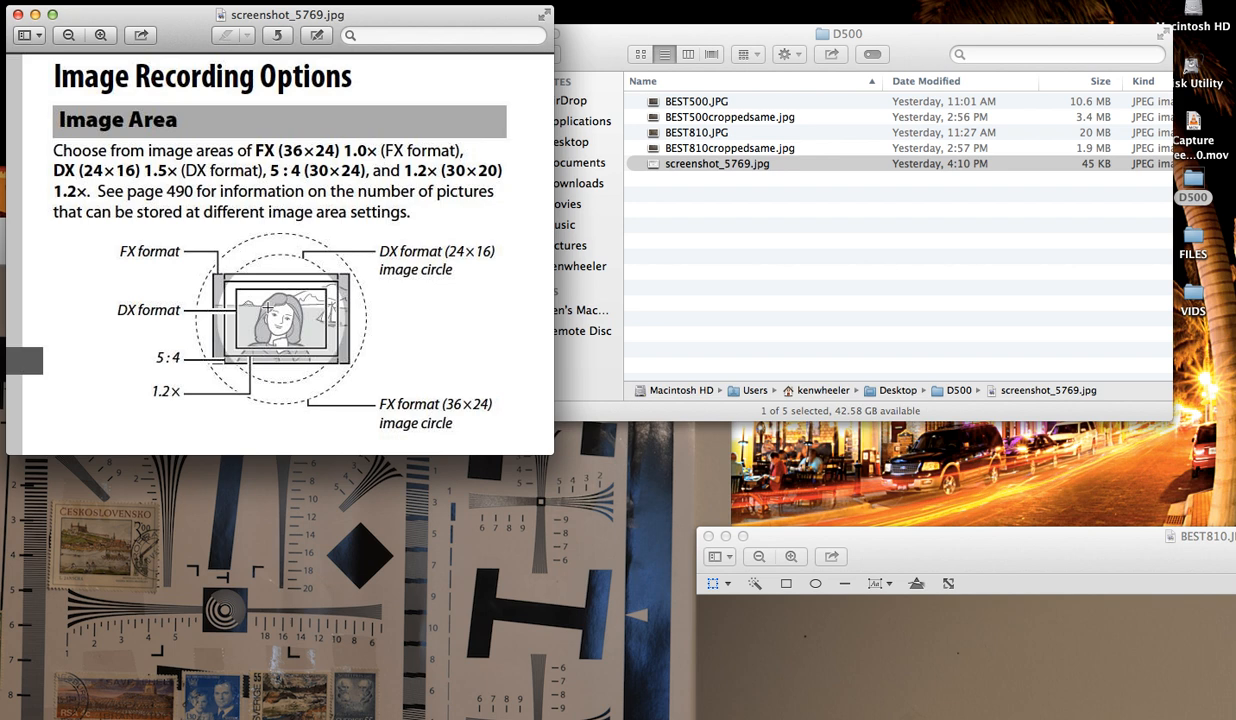
pyautogui.moveTo(318, 332)
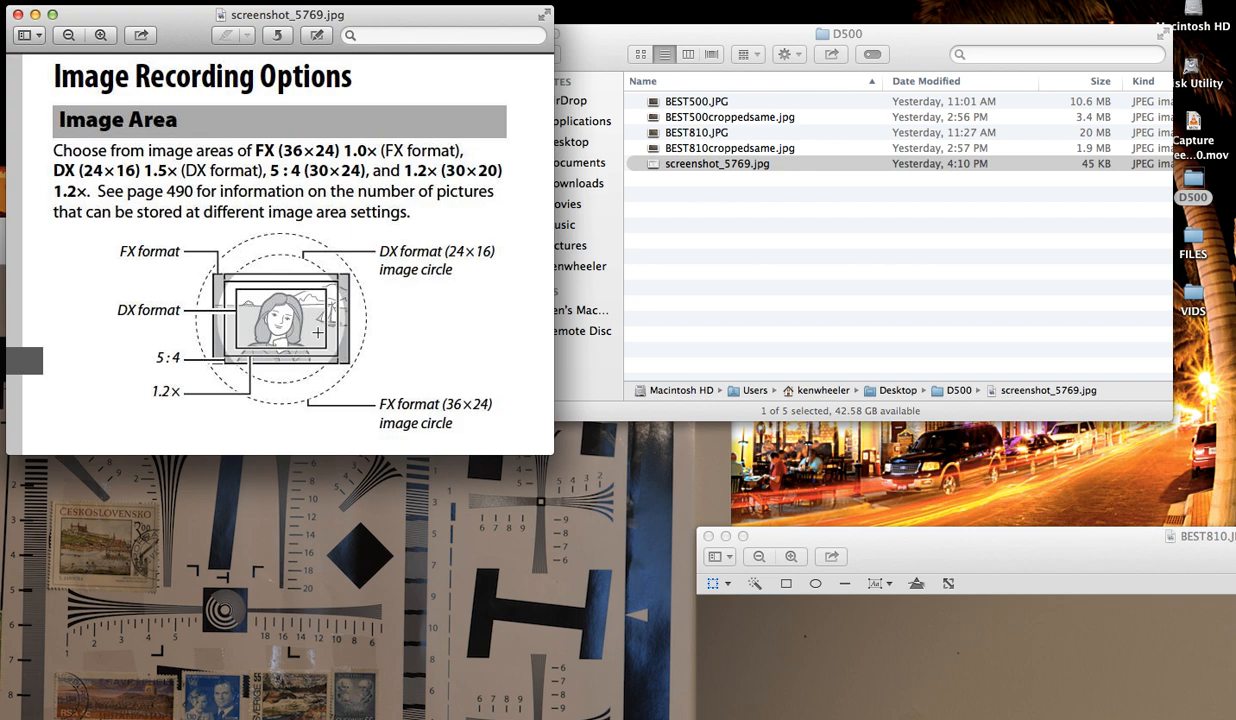
pyautogui.moveTo(184, 152)
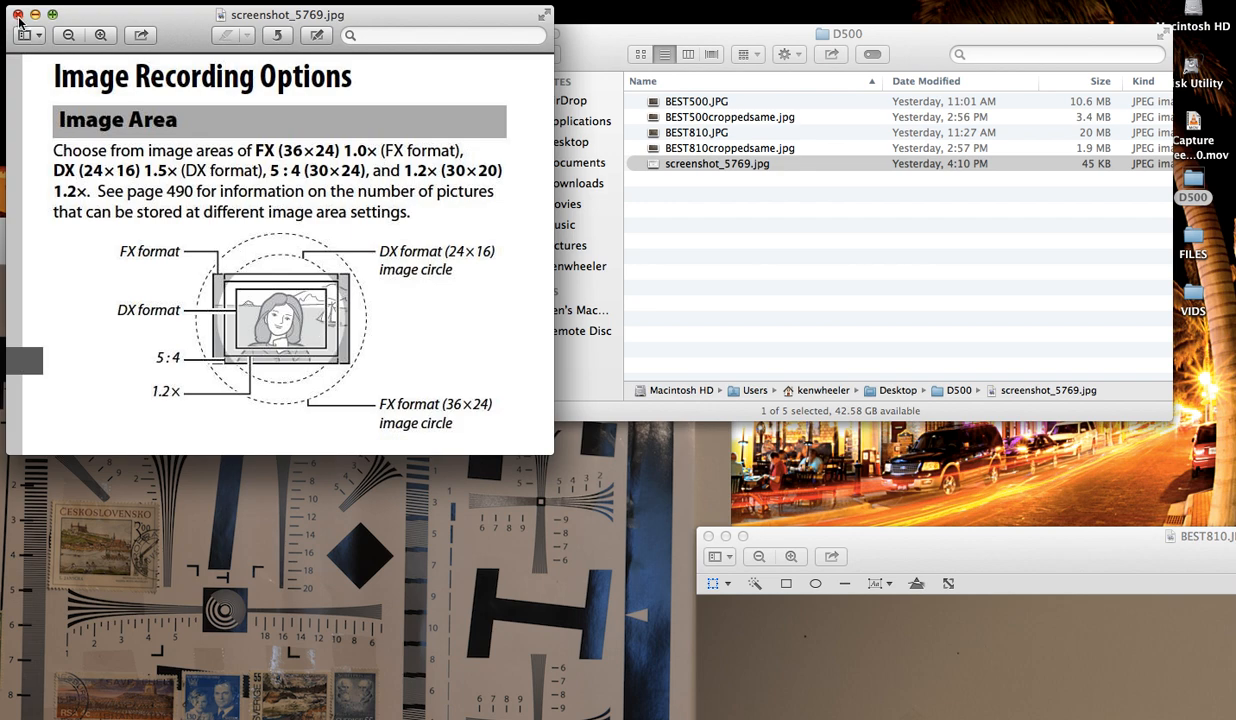
# Step: Bring the full BEST500.JPG test-chart photo to the front in Preview
pyautogui.click(16, 14)
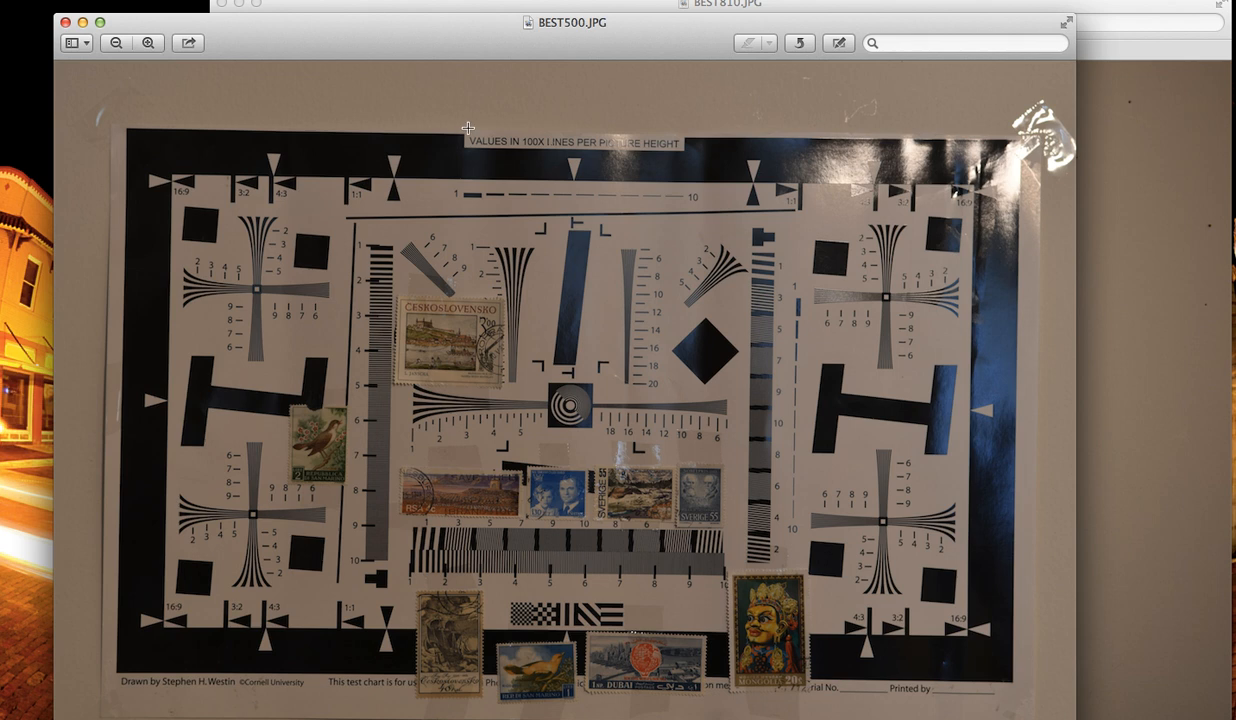
pyautogui.moveTo(484, 62)
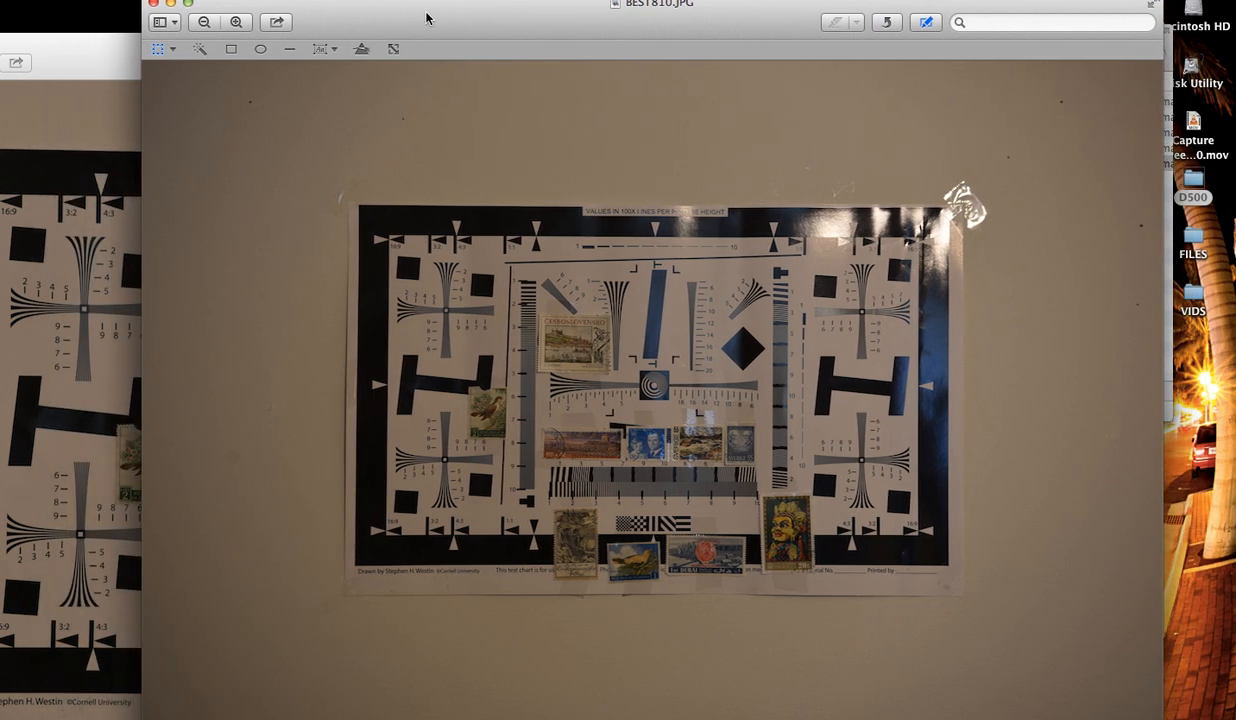
pyautogui.moveTo(240, 180)
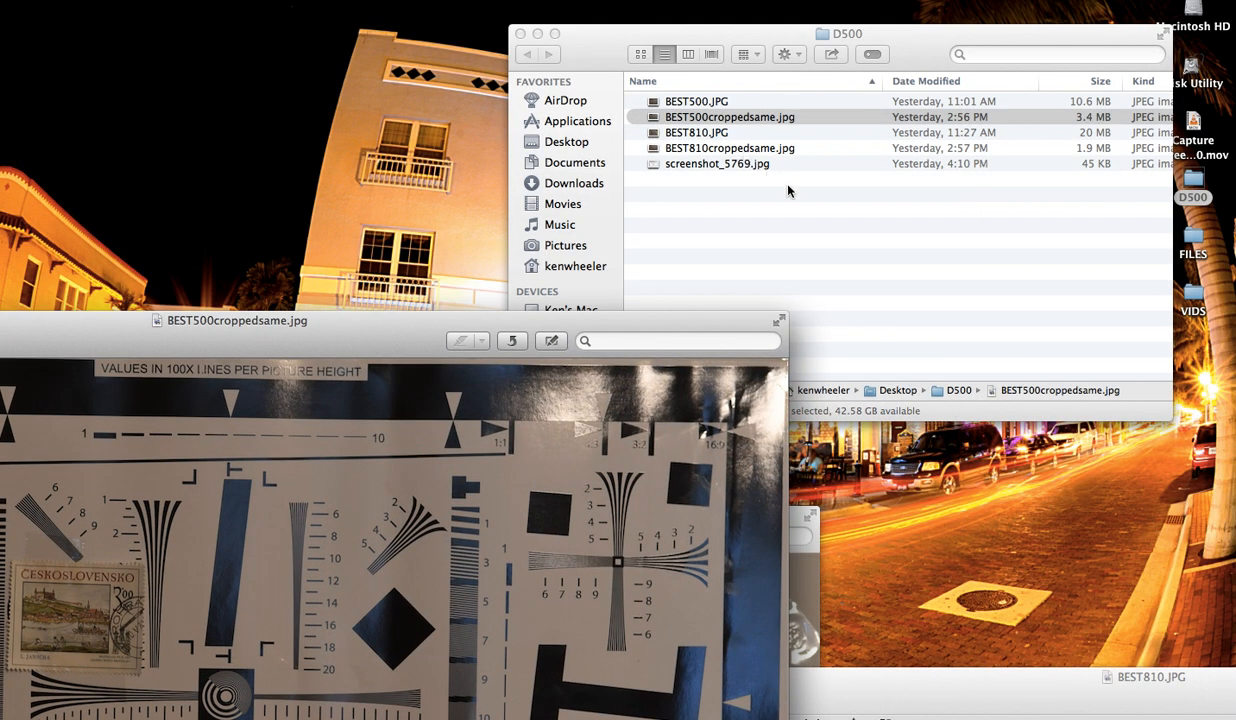
pyautogui.click(696, 100)
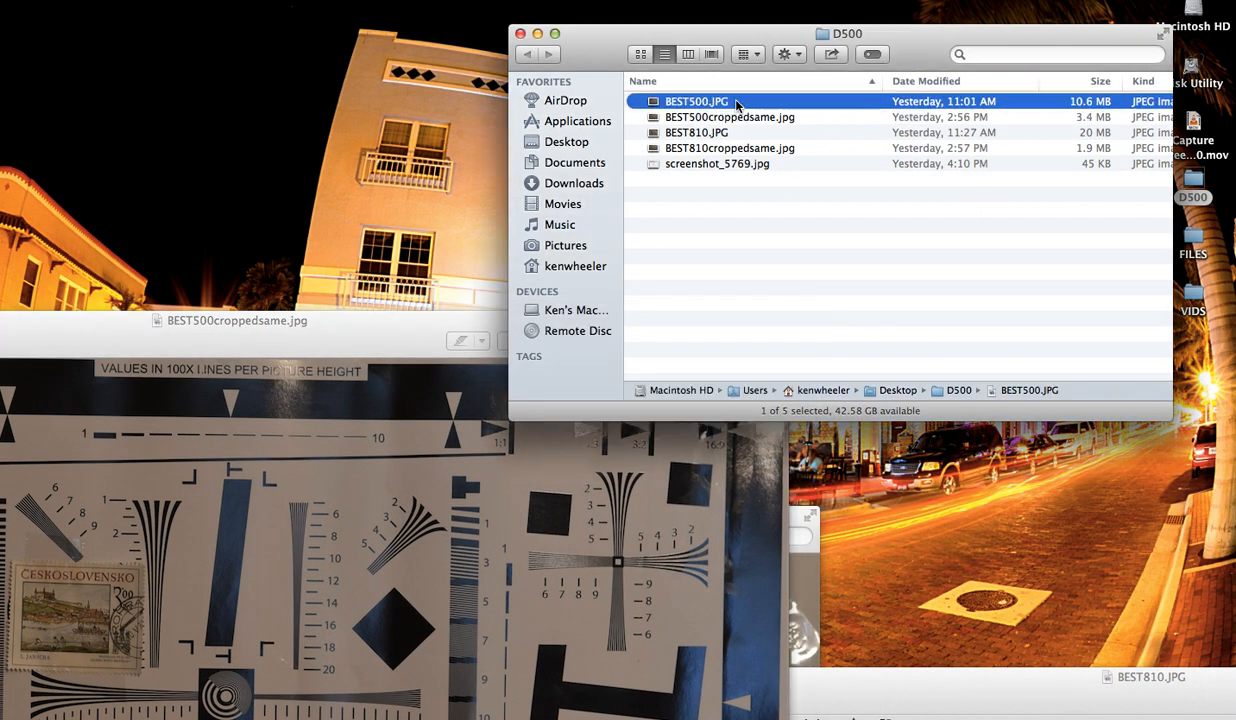
pyautogui.click(696, 132)
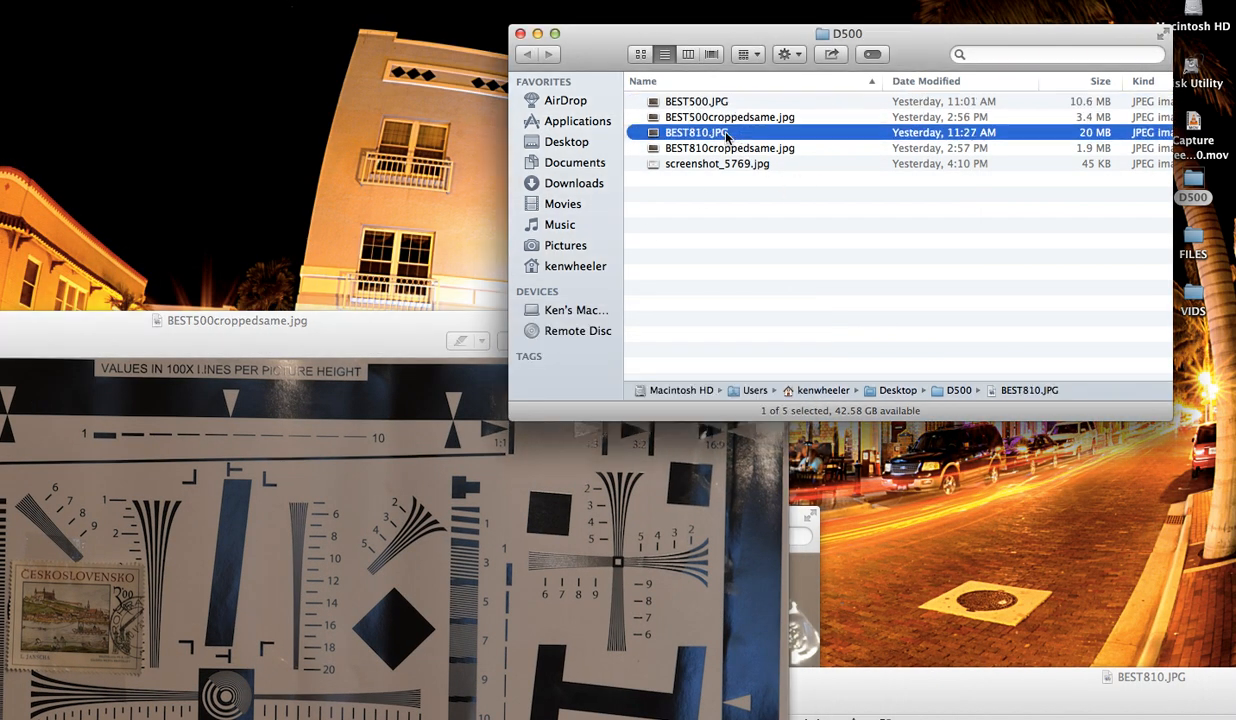
pyautogui.click(696, 100)
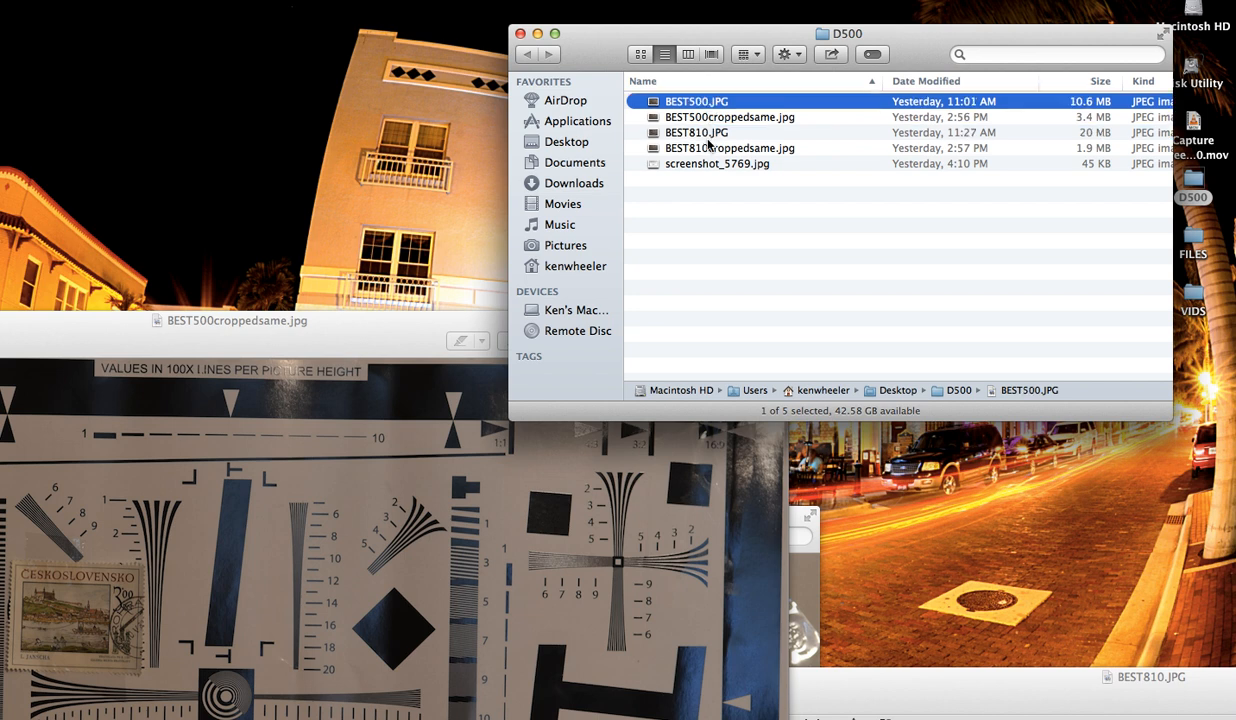
pyautogui.click(696, 132)
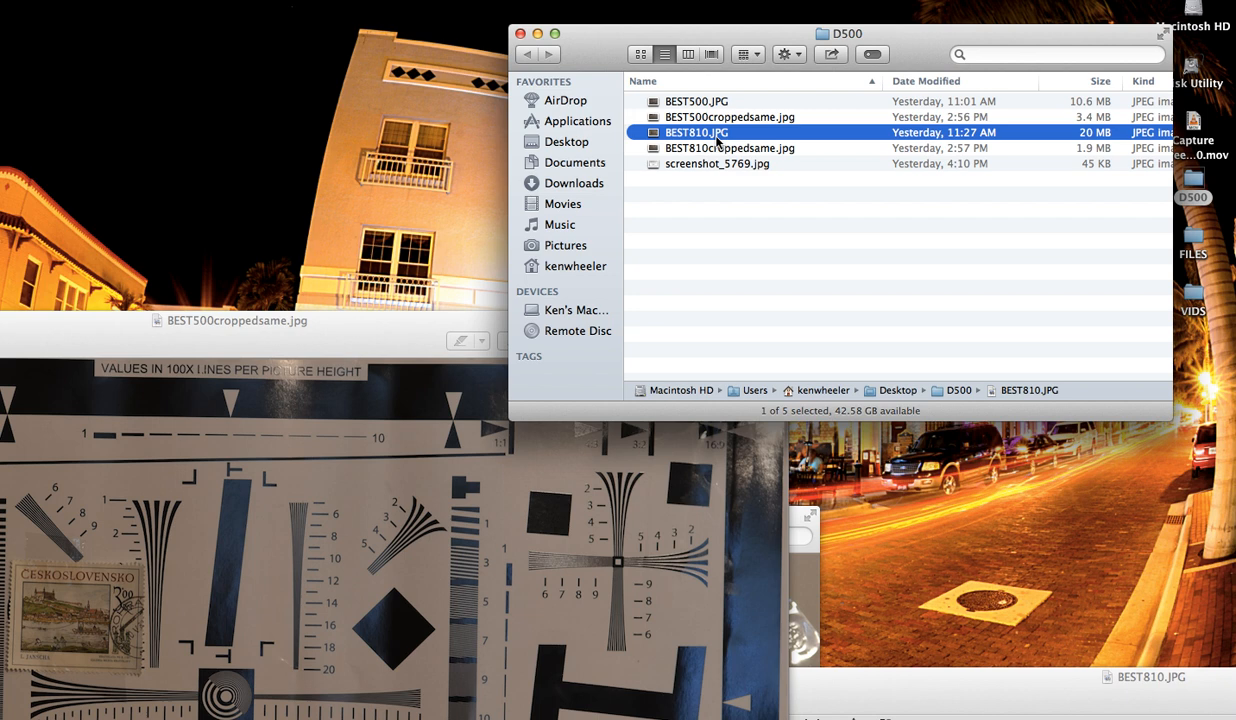
pyautogui.click(728, 116)
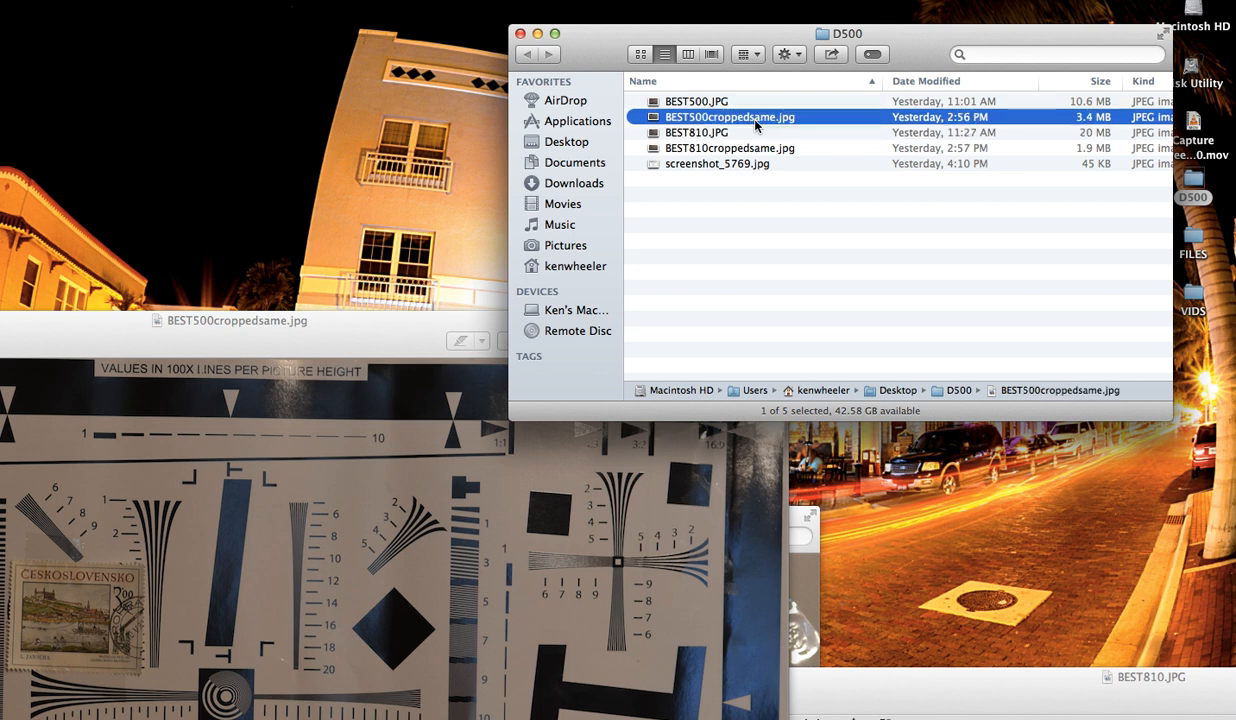
pyautogui.click(728, 148)
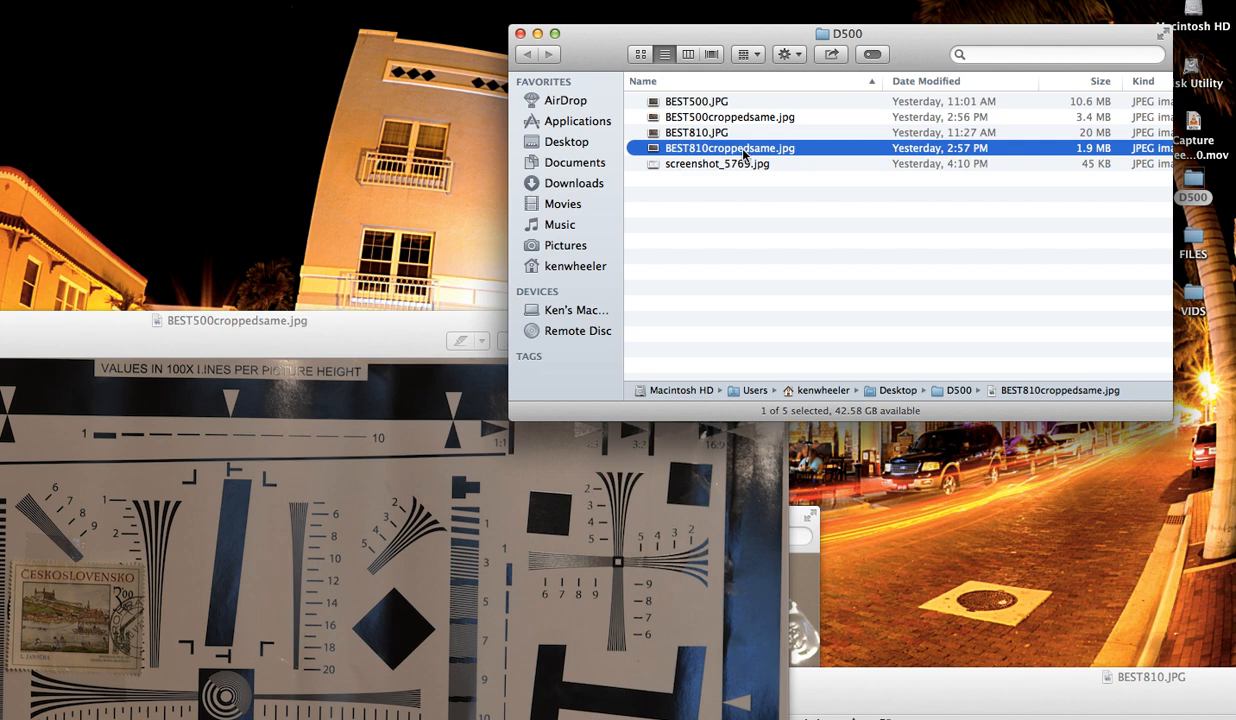
# Step: Bring the full BEST810.JPG test-chart photo to the front of its window
pyautogui.doubleClick(728, 148)
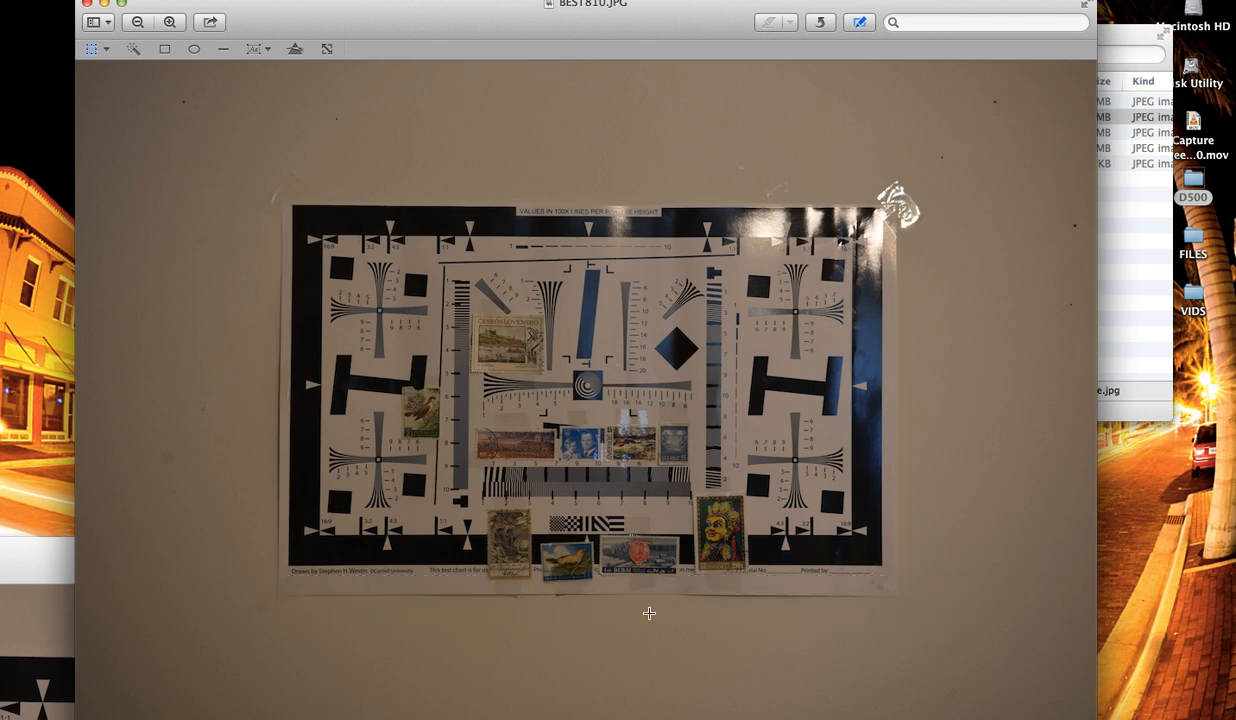
pyautogui.moveTo(1004, 424)
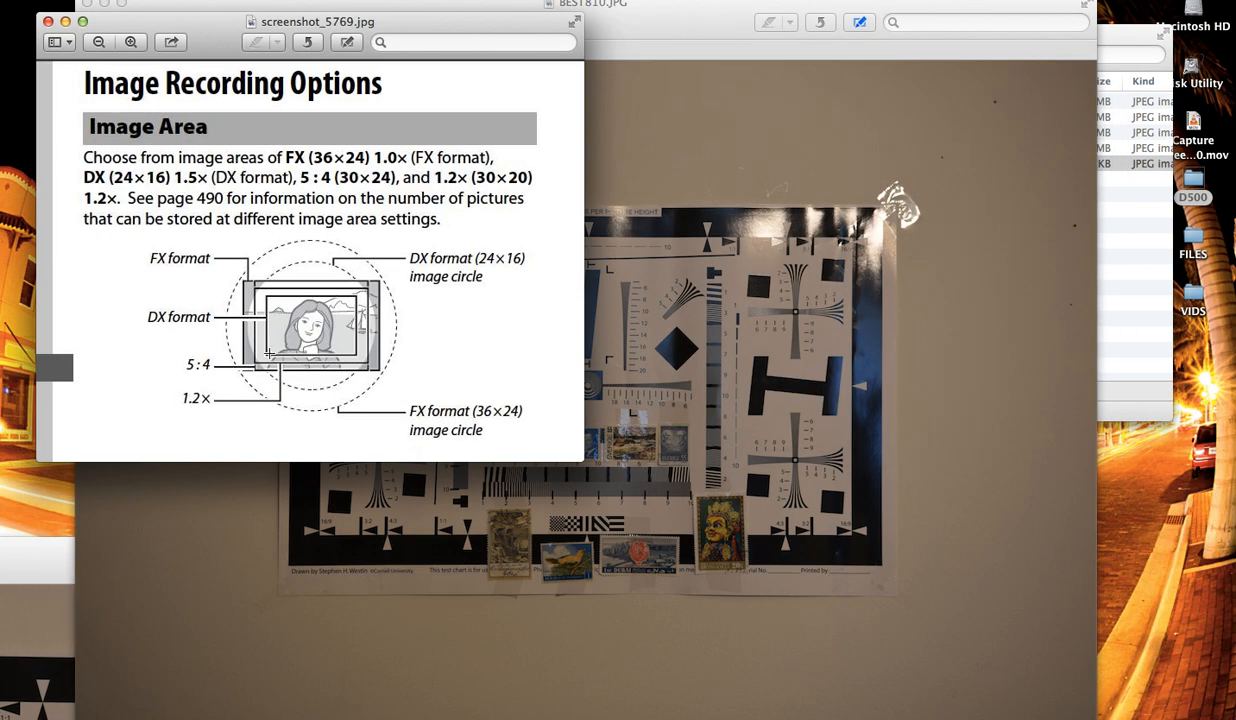
pyautogui.moveTo(292, 292)
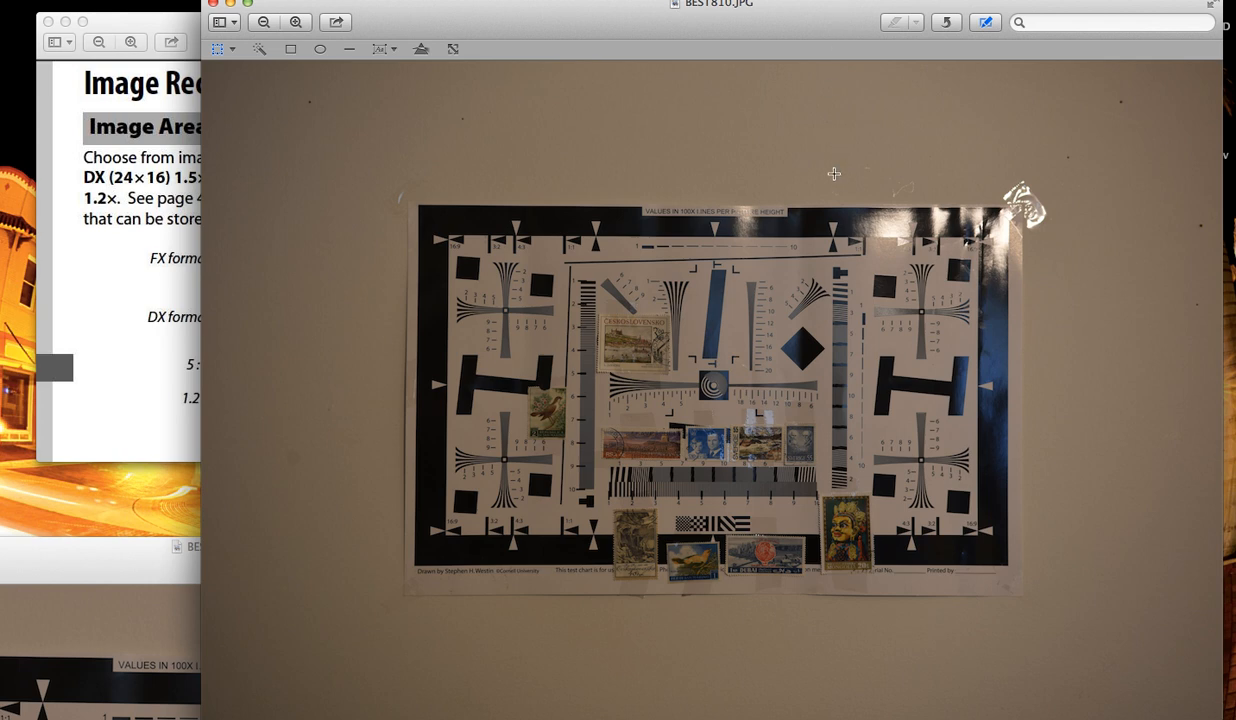
pyautogui.moveTo(418, 44)
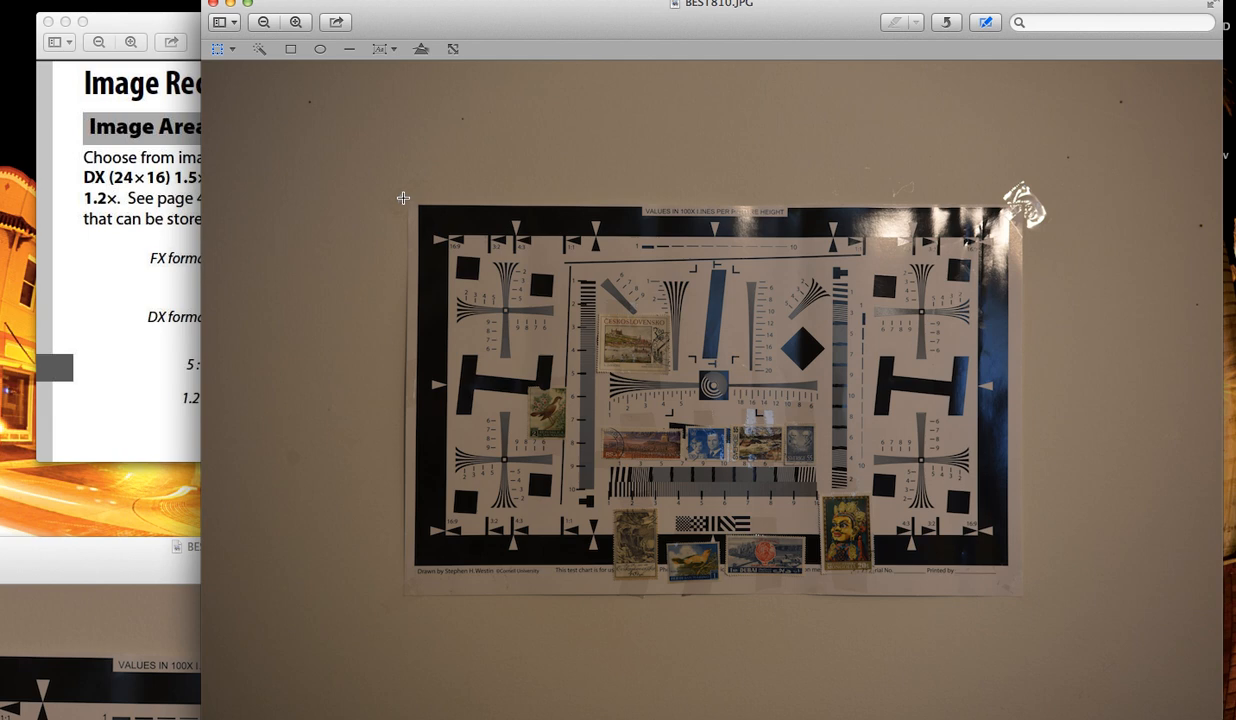
# Step: Drag the BEST810.JPG window leftward so it covers the image-area manual page
pyautogui.moveTo(404, 198); pyautogui.dragTo(724, 380)
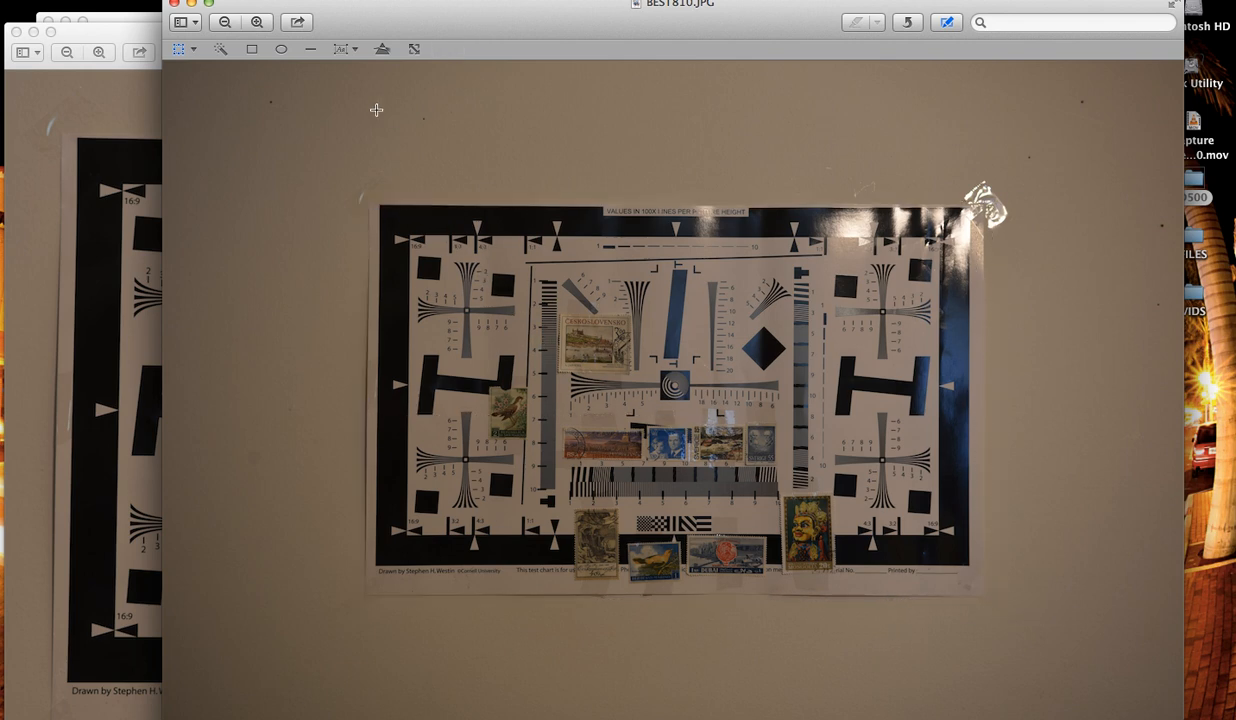
pyautogui.moveTo(188, 244)
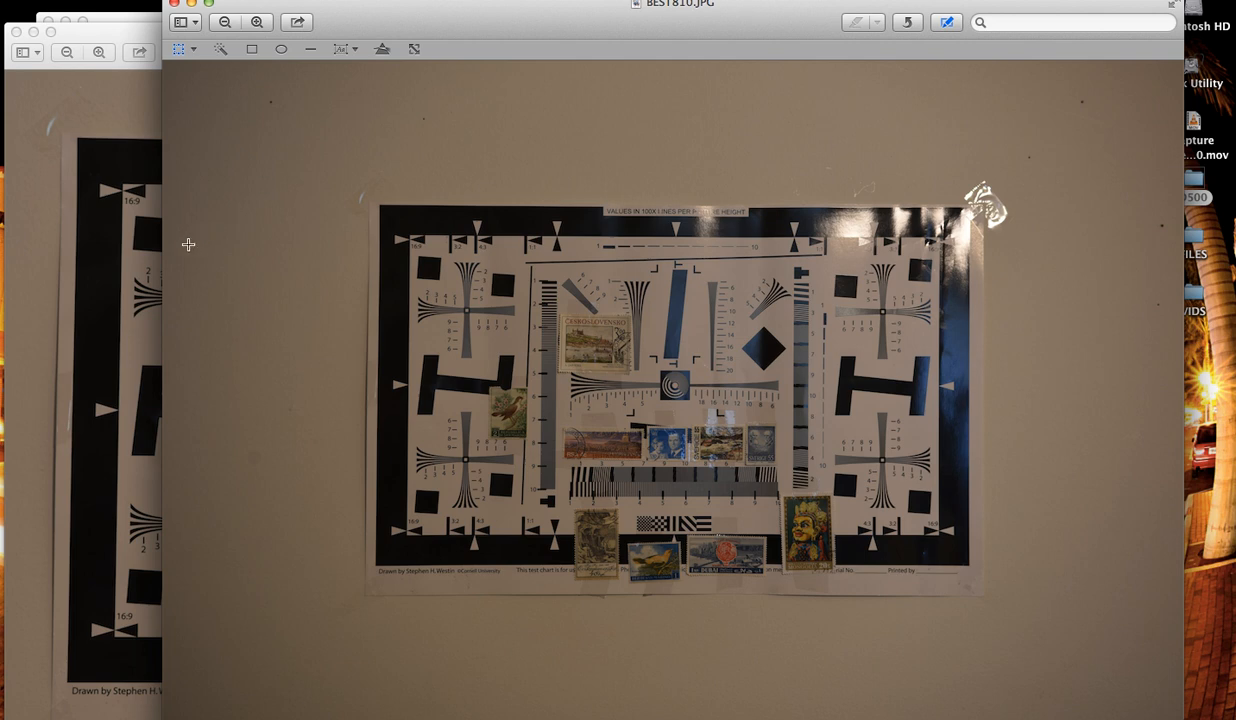
pyautogui.moveTo(170, 98)
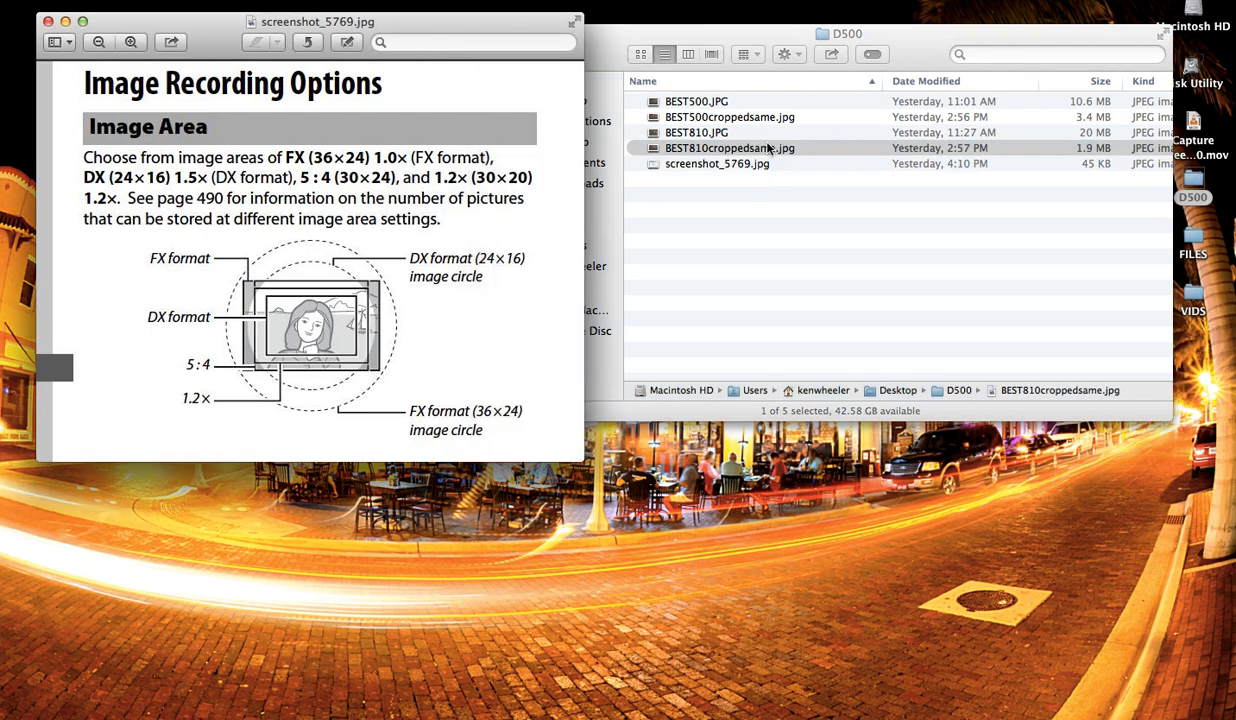
# Step: Show BEST810croppedsame.jpg in Preview zoomed in twice on the stamps
pyautogui.doubleClick(730, 148)
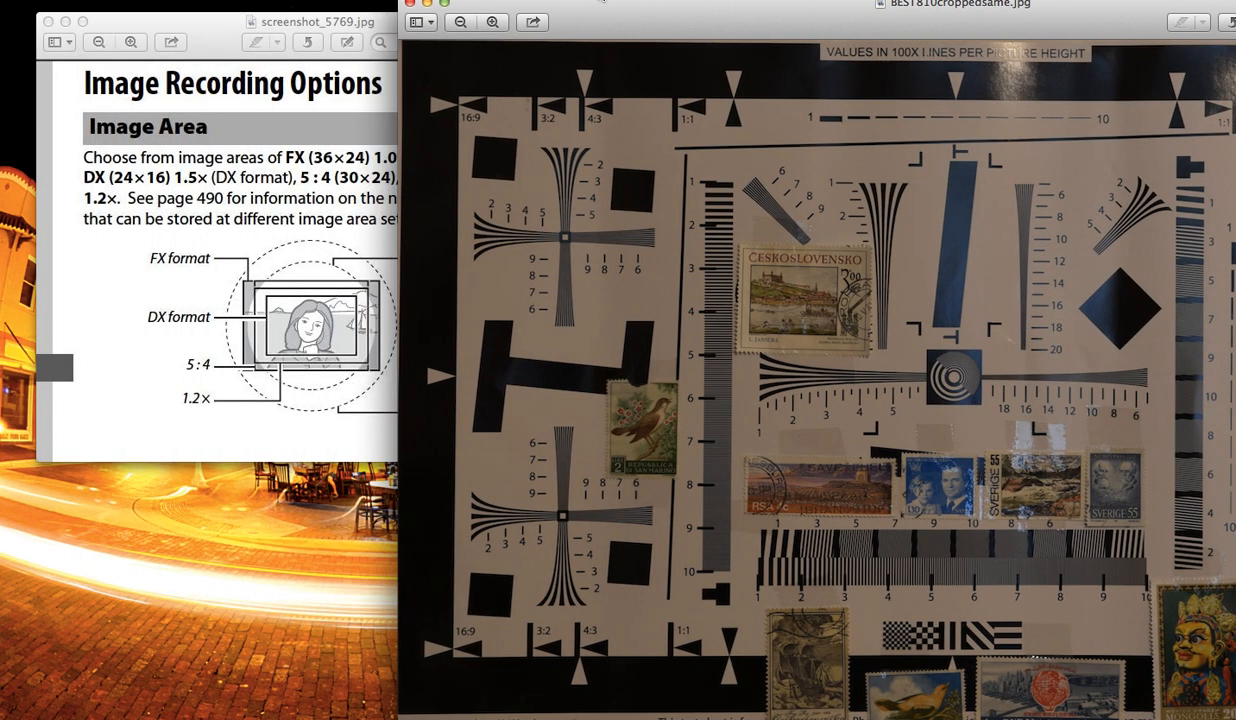
pyautogui.click(492, 20)
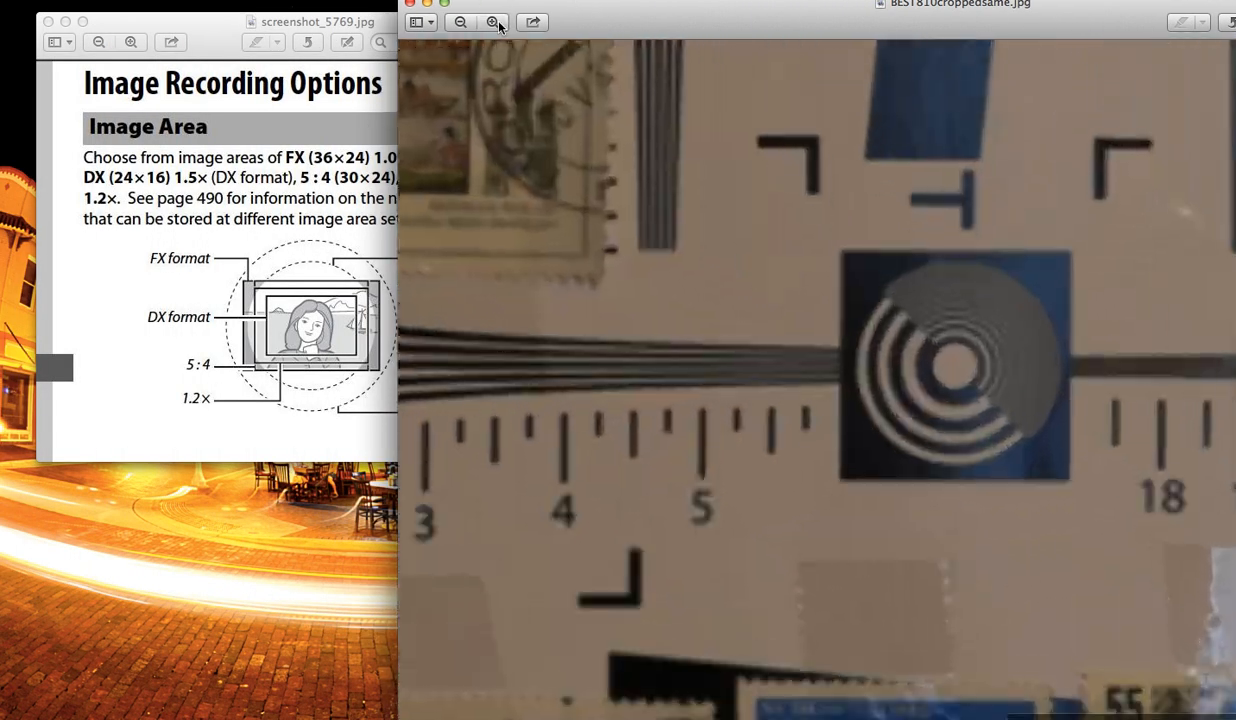
pyautogui.click(492, 22)
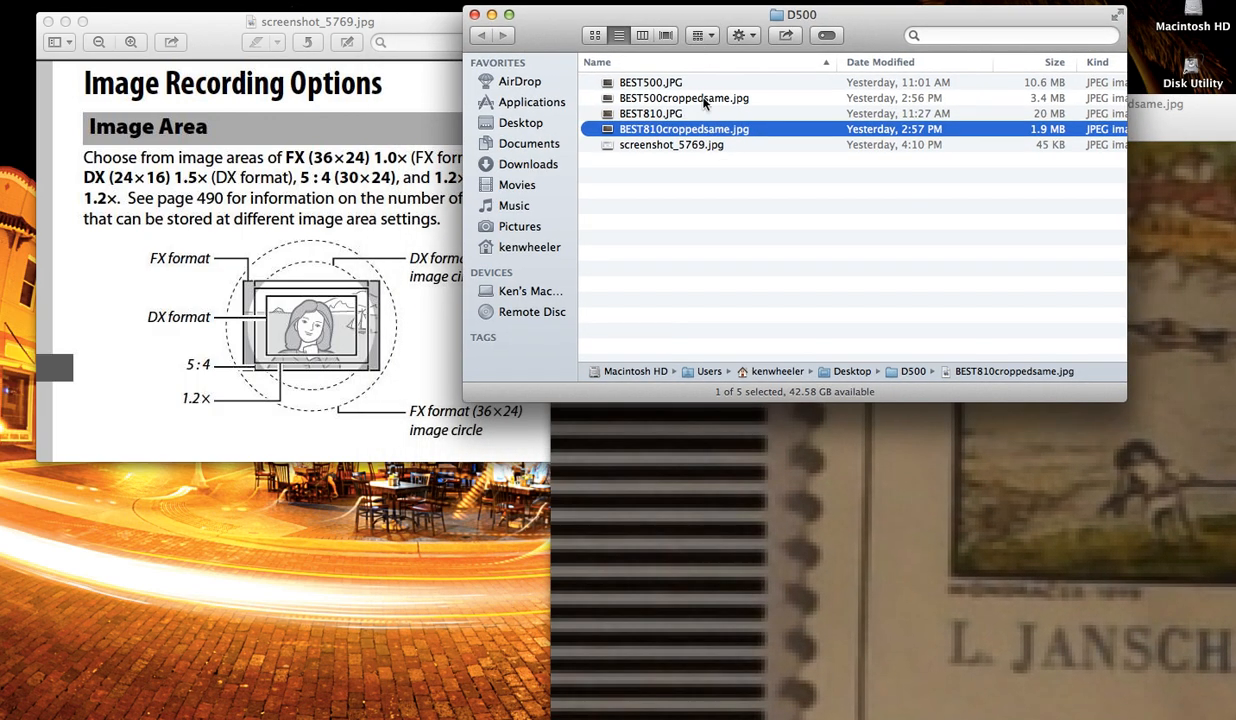
# Step: Show BEST500croppedsame.jpg in Preview zoomed in once beside the D810 crop
pyautogui.doubleClick(684, 98)
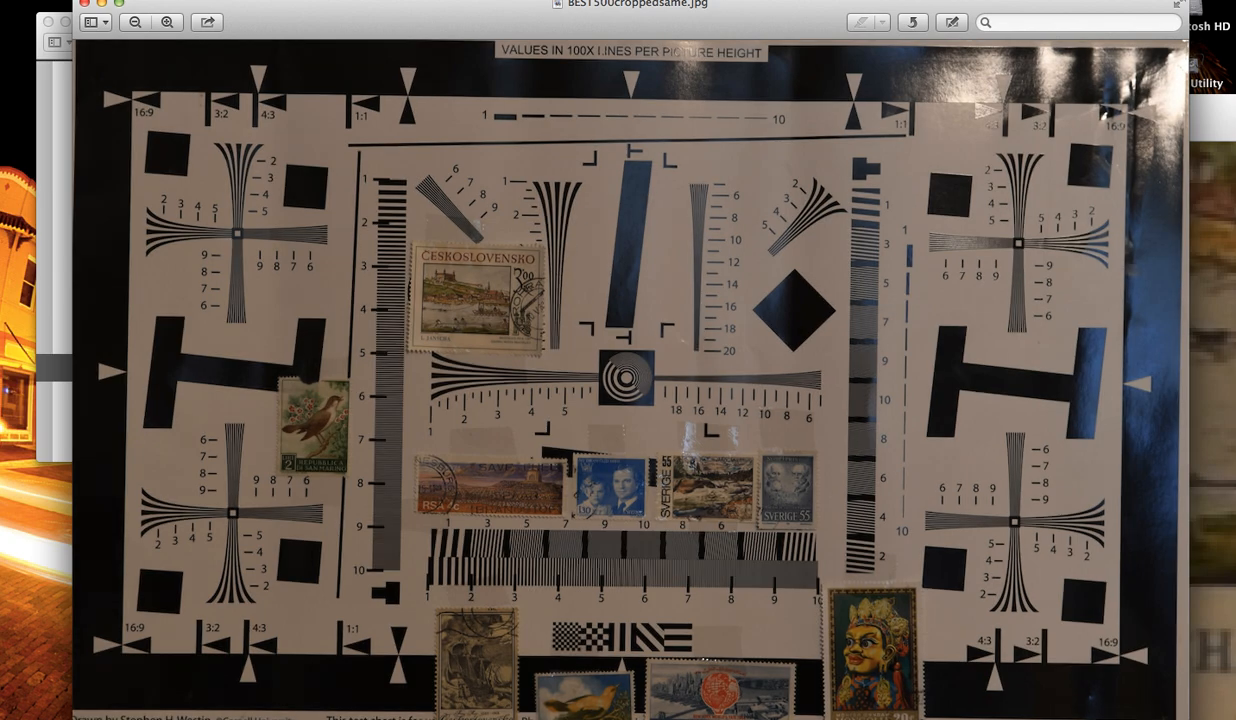
pyautogui.click(168, 22)
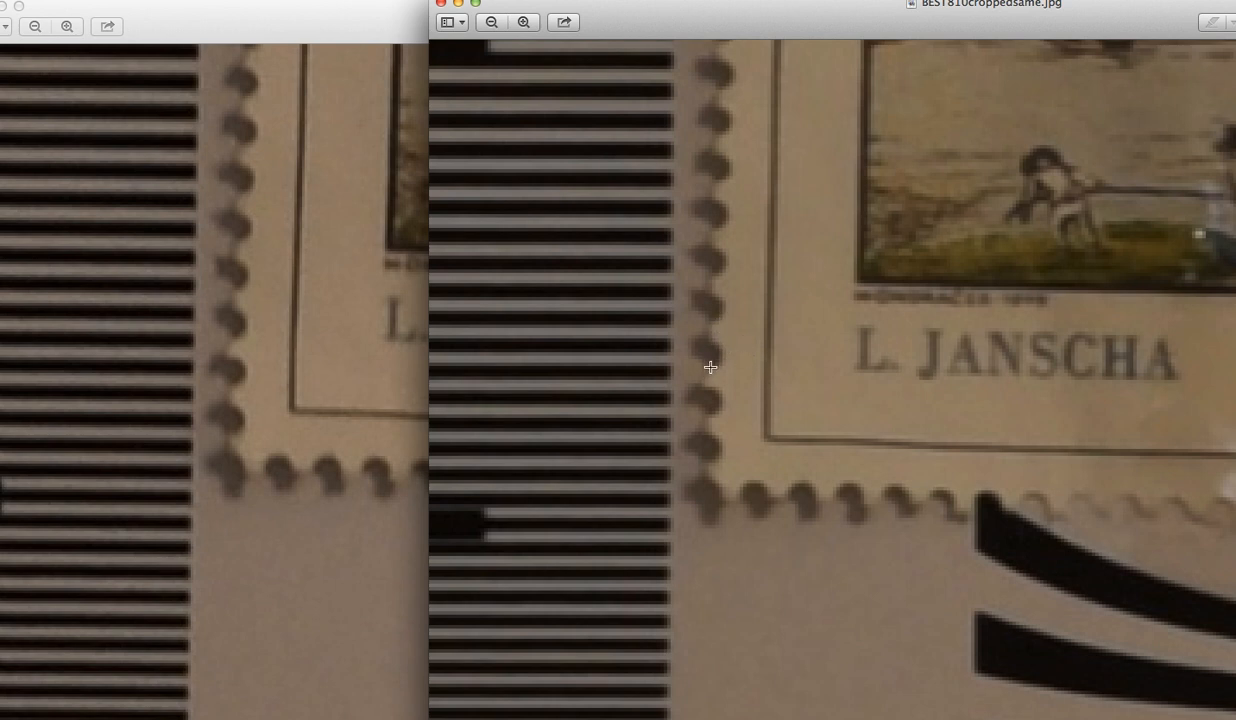
pyautogui.moveTo(748, 548)
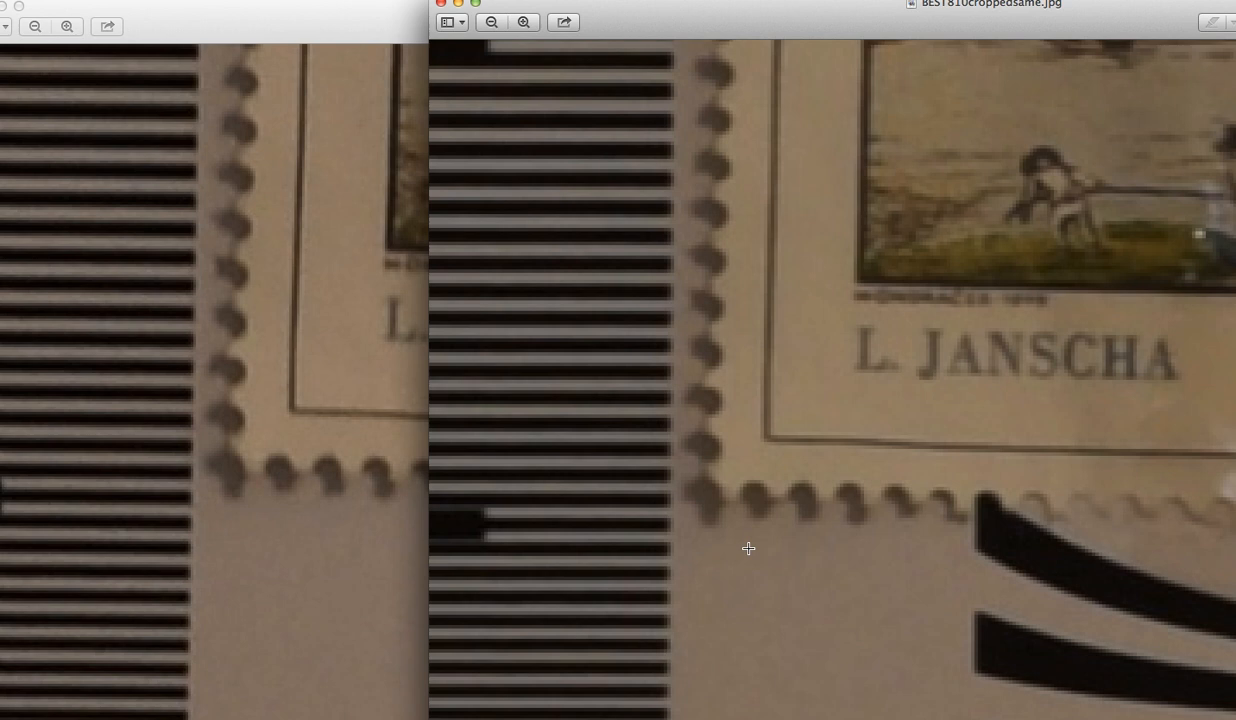